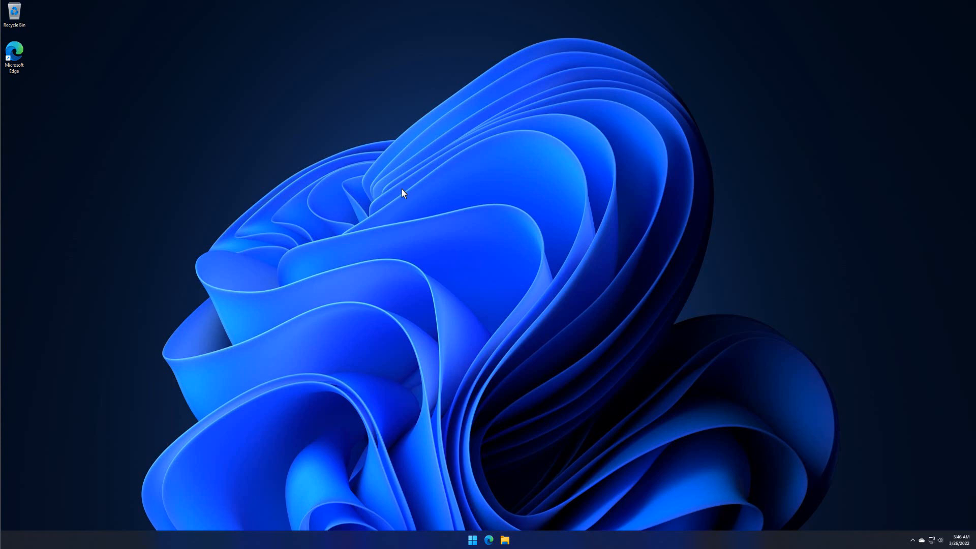
mouse_move(412, 218)
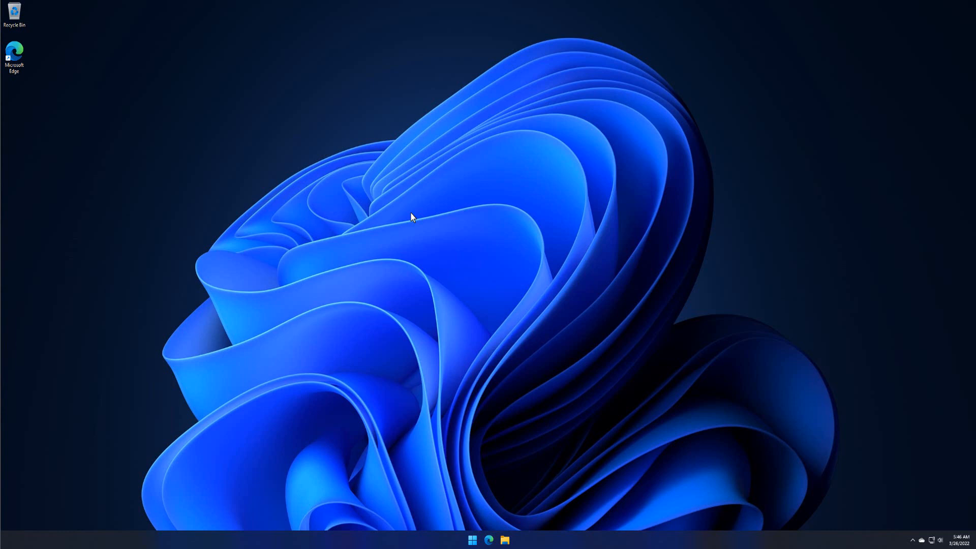
mouse_move(456, 293)
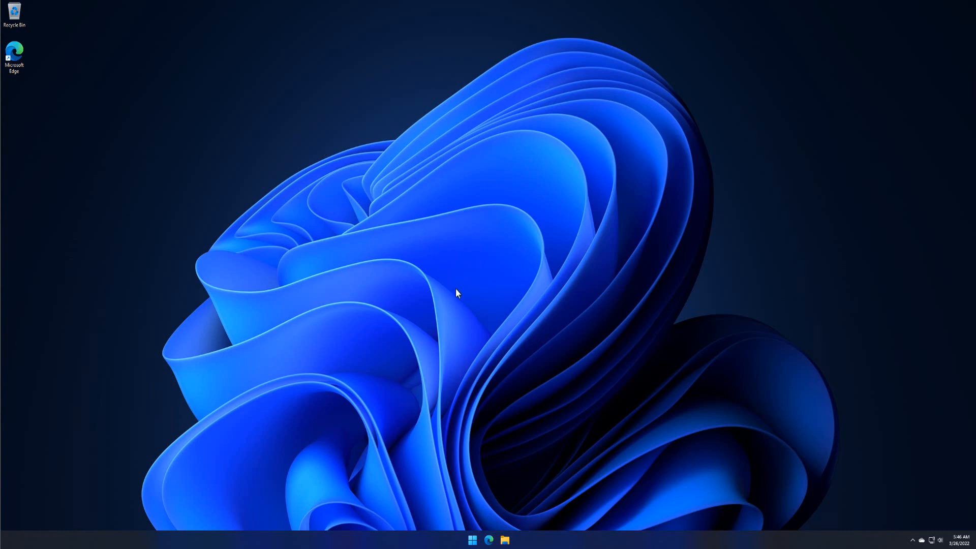
mouse_move(461, 339)
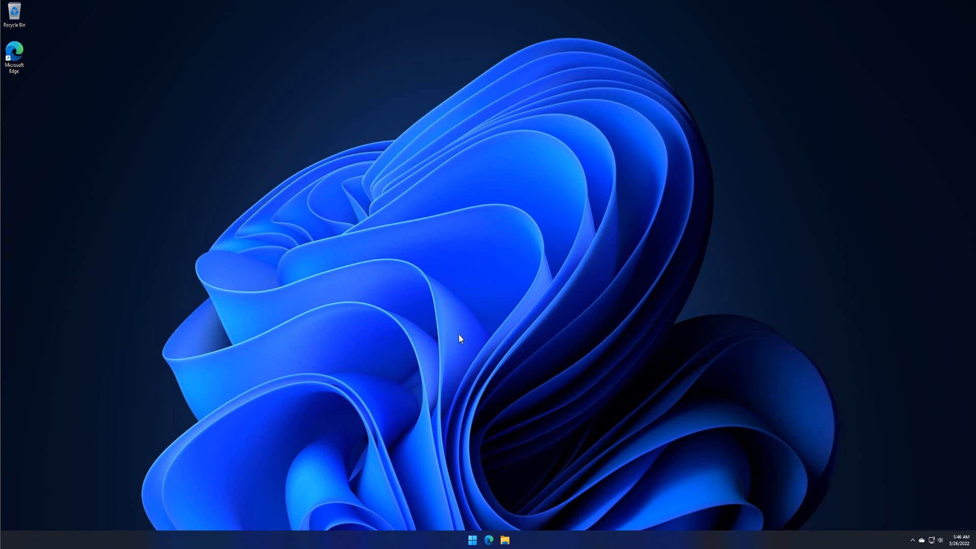
Step: Search the Start menu for 'control Panel' to open Control Panel
left_click(472, 540)
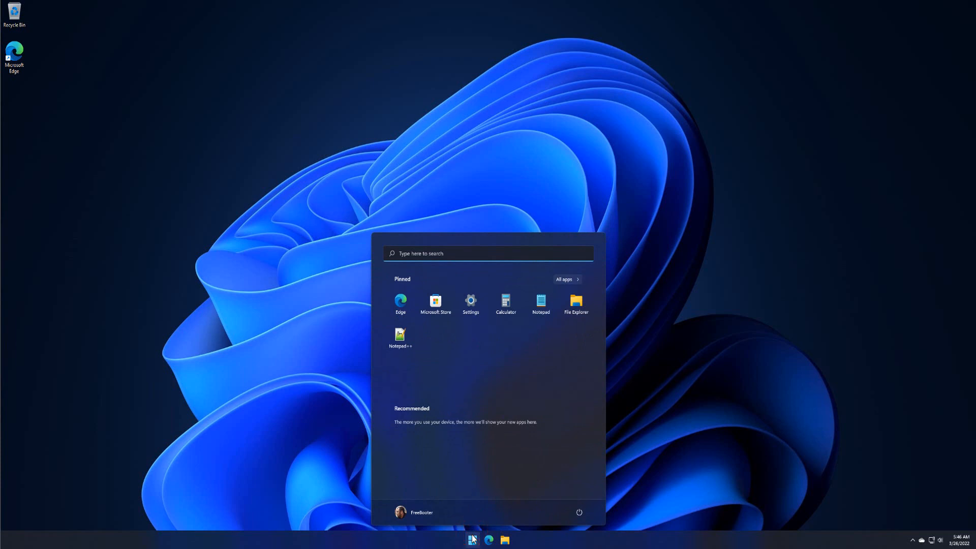
type("control Panel")
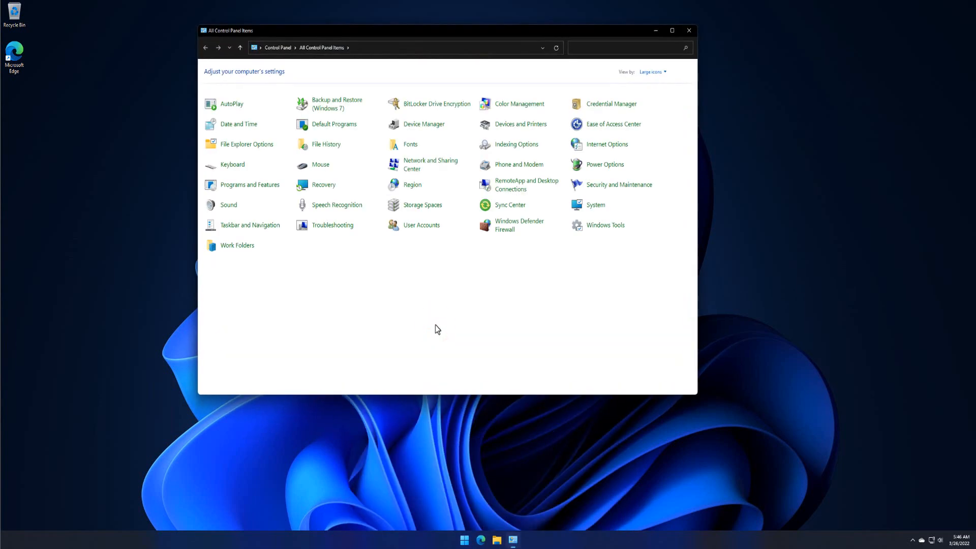
mouse_move(324, 185)
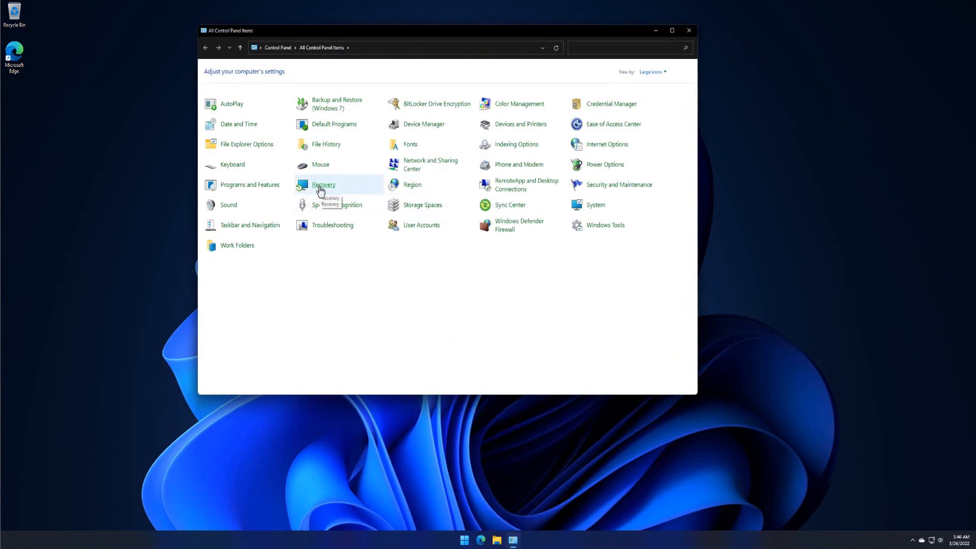
Step: Open Recovery, choose Create a recovery drive, and approve the UAC prompt
left_click(324, 185)
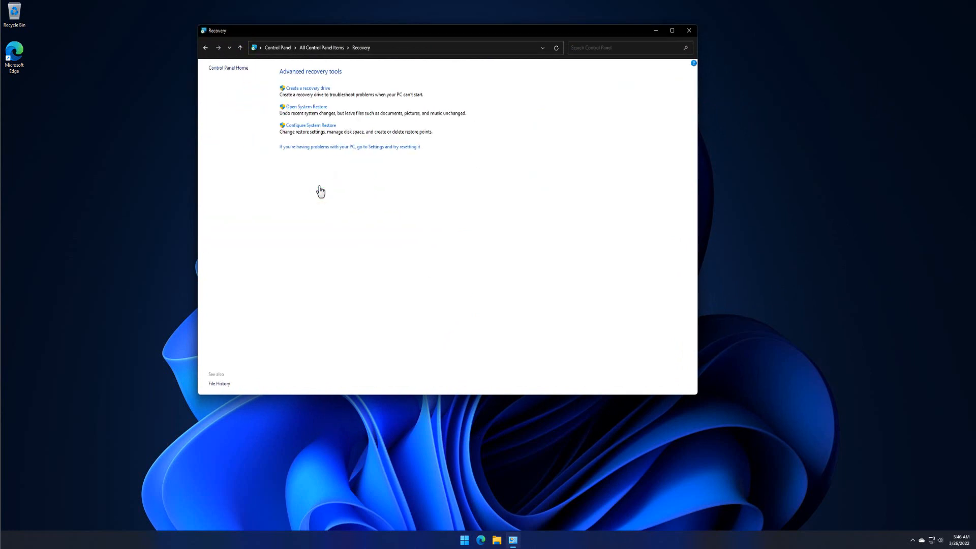
mouse_move(307, 88)
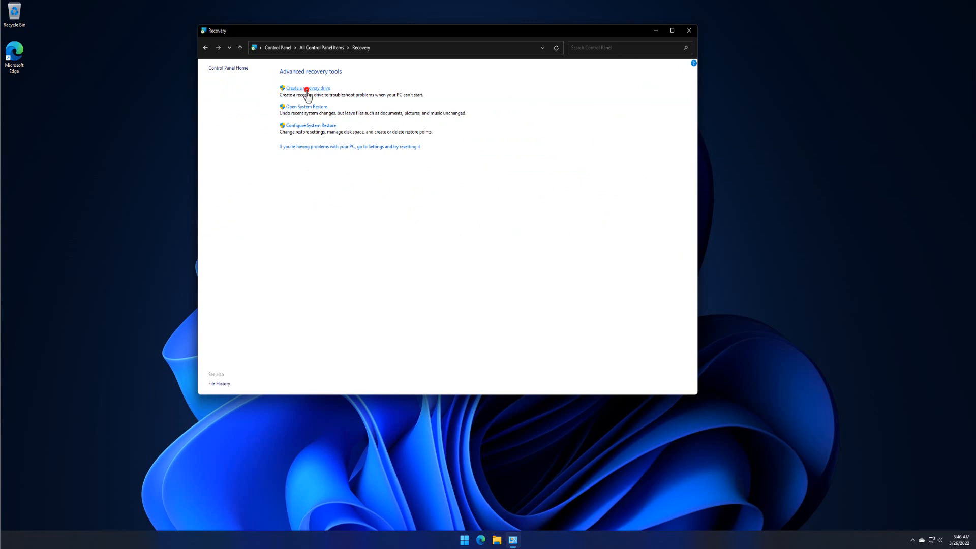
left_click(308, 89)
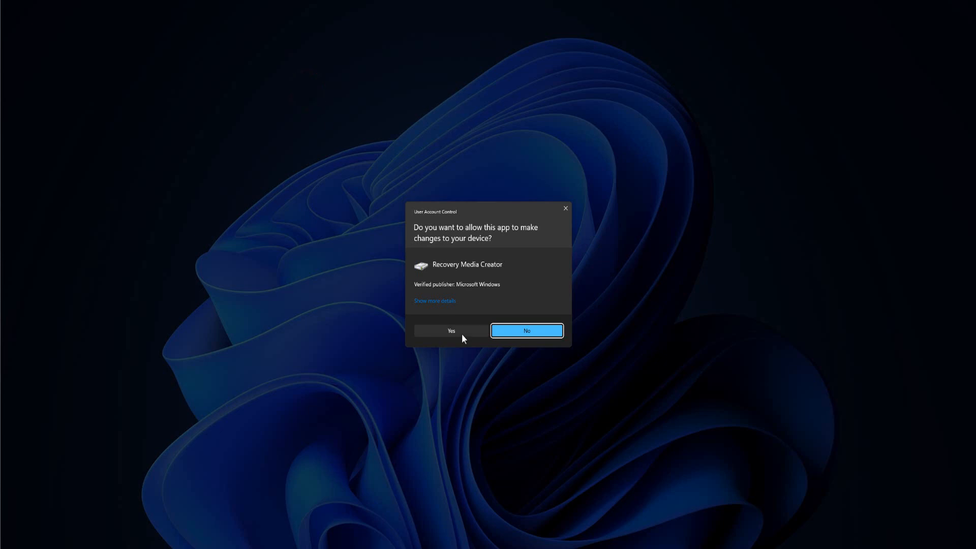
left_click(450, 330)
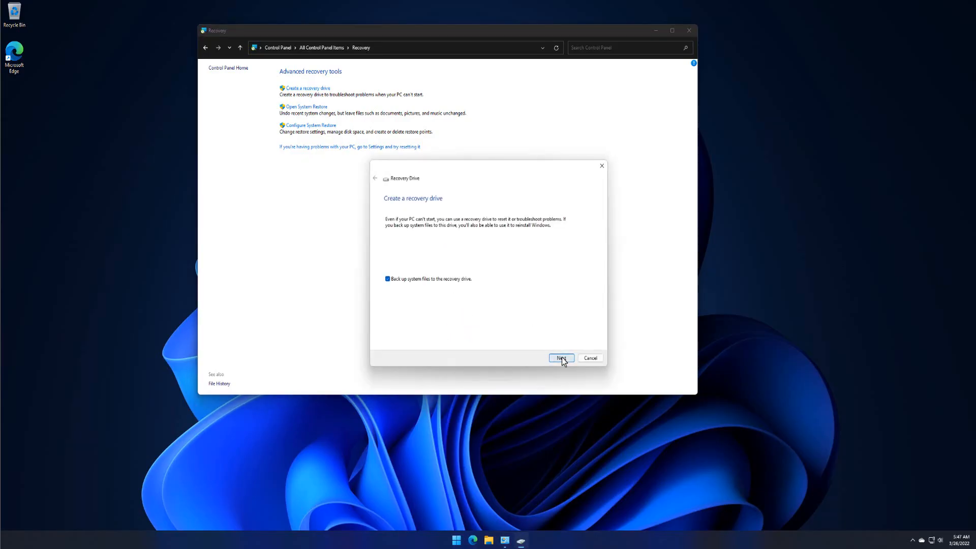
Step: Keep 'Back up system files' checked and select the unlabelled E: drive as the target
left_click(560, 358)
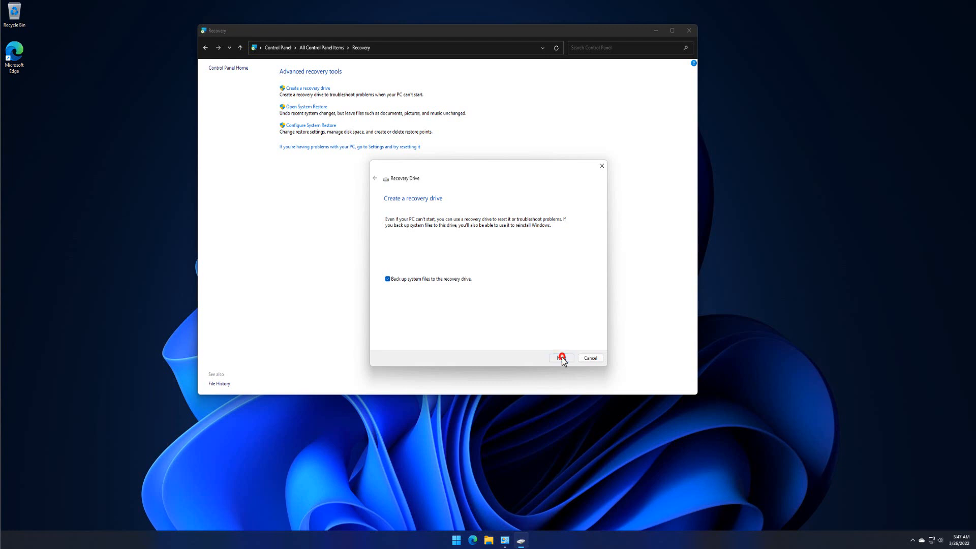
left_click(561, 358)
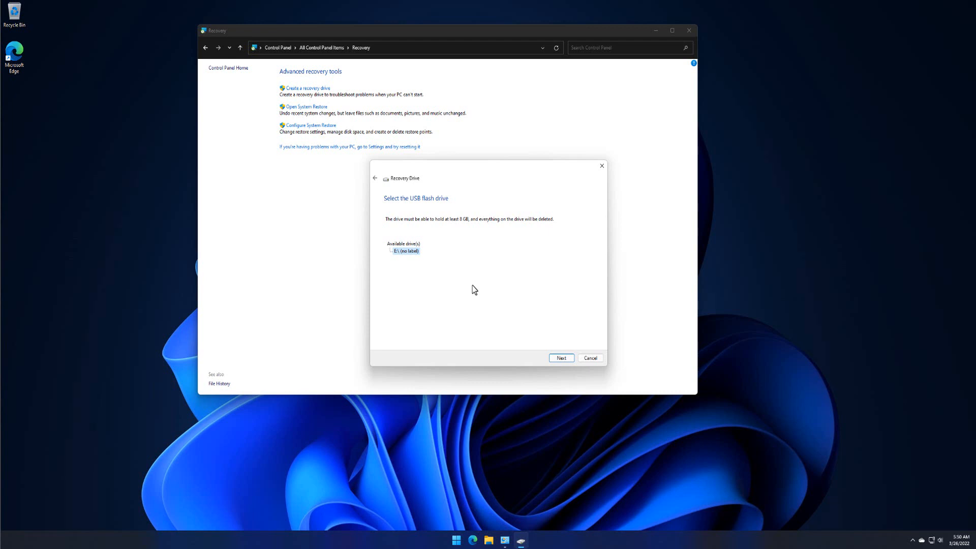
left_click(560, 358)
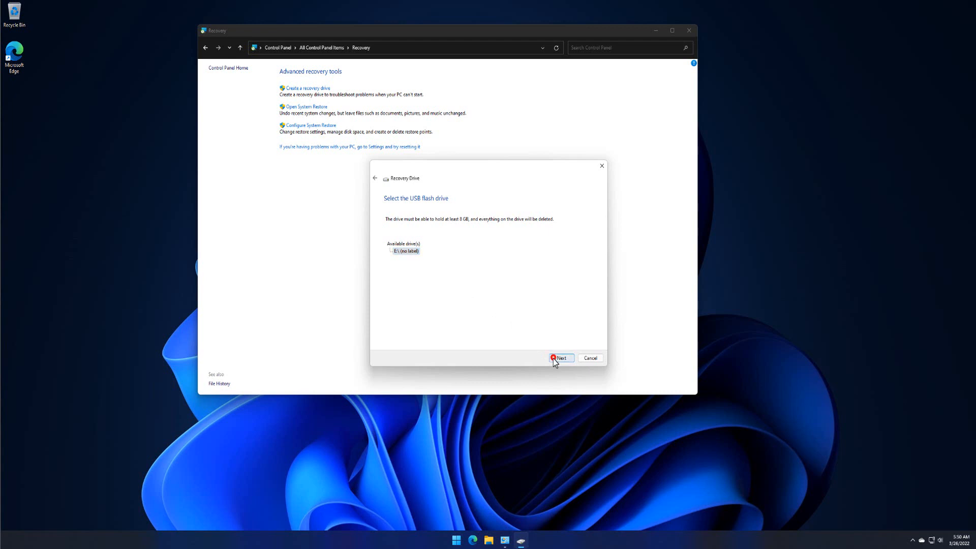
left_click(560, 358)
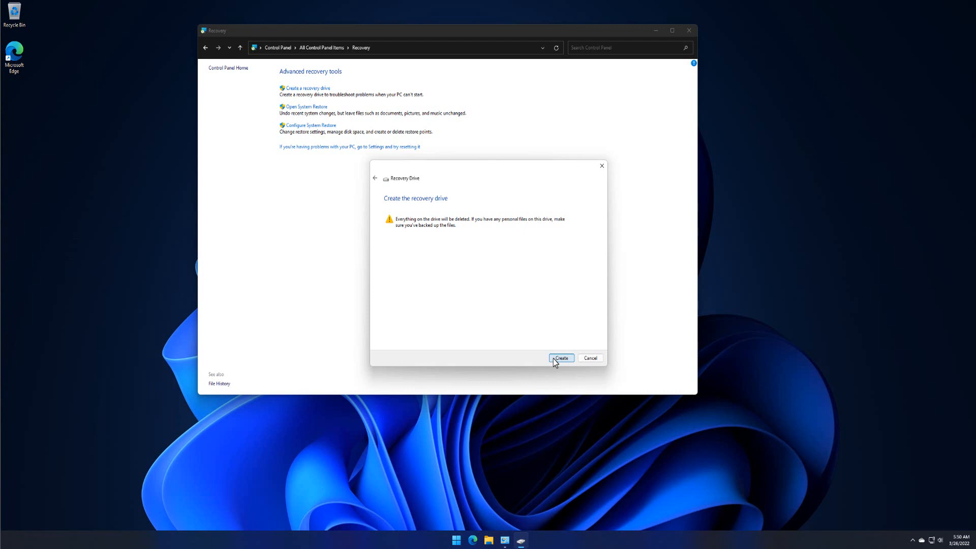
Step: Create the recovery drive on E: and wait for 'The recovery drive is ready'
left_click(559, 357)
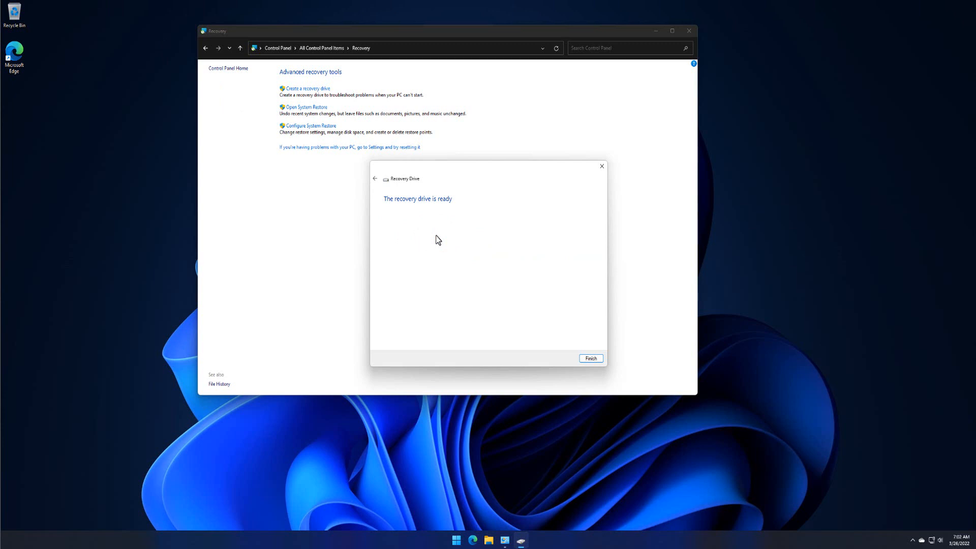
Step: Finish the Recovery Drive wizard, returning to Control Panel's Recovery page
left_click(590, 358)
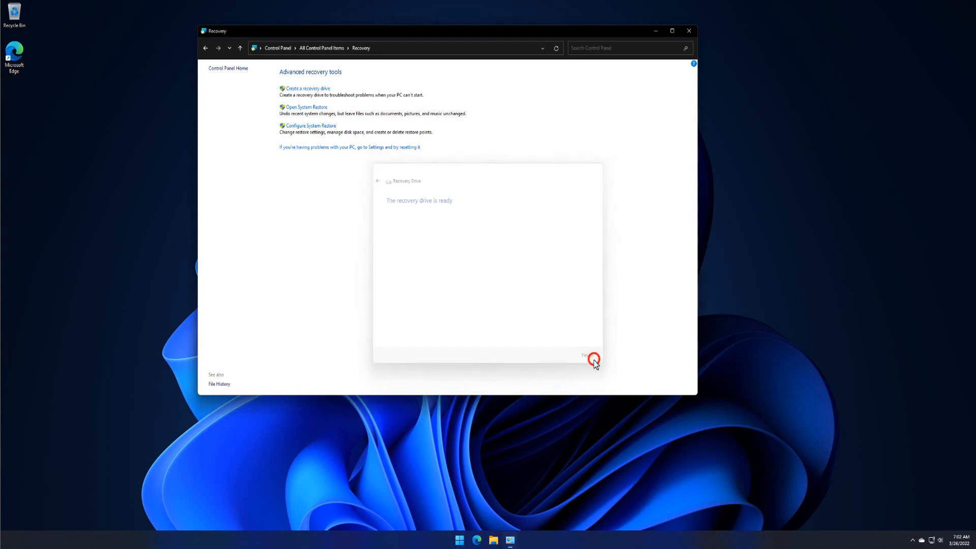
left_click(585, 355)
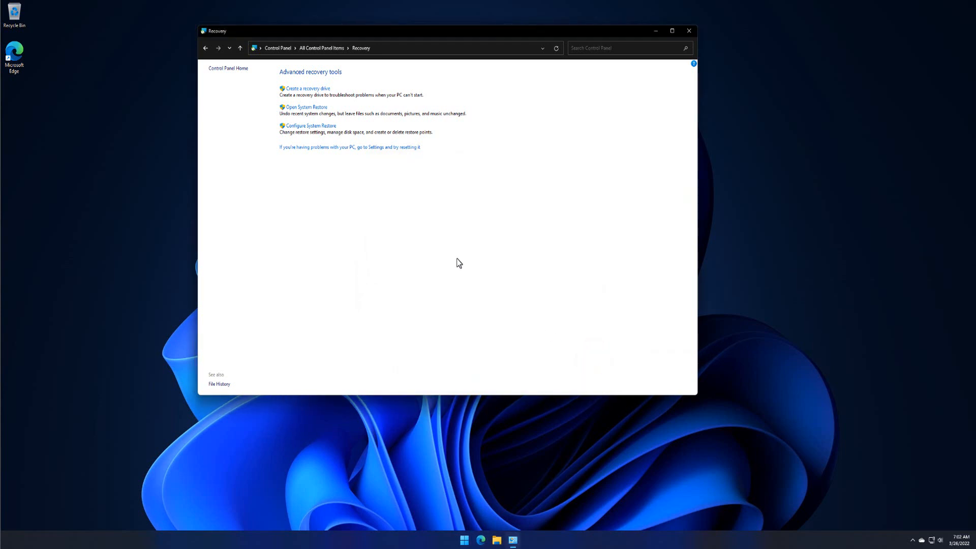